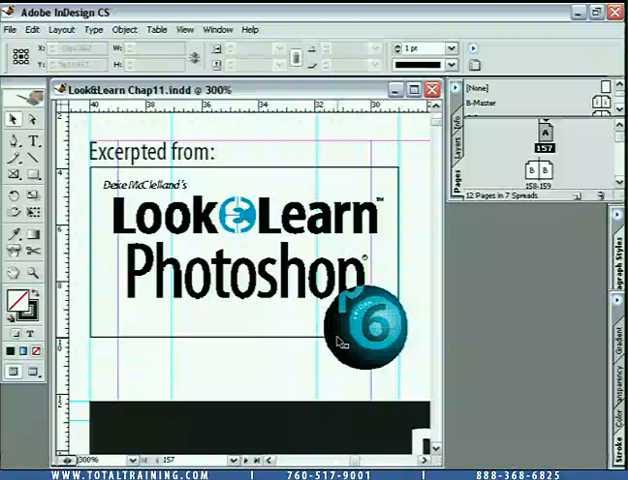
mouse_move(225, 247)
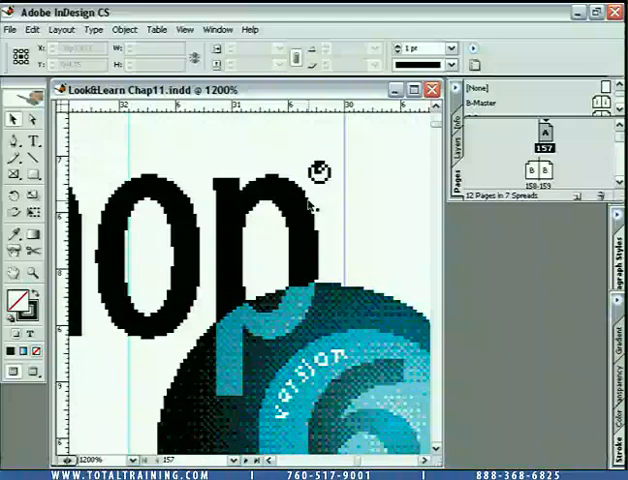
- Switch Display Performance to High Quality Display for the placed graphics
click(185, 28)
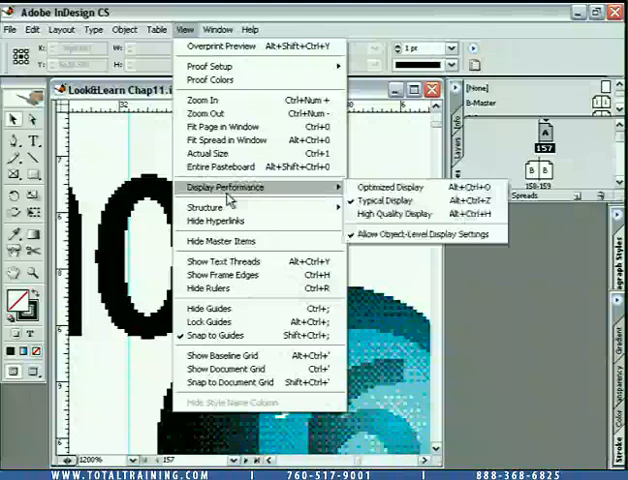
mouse_move(398, 214)
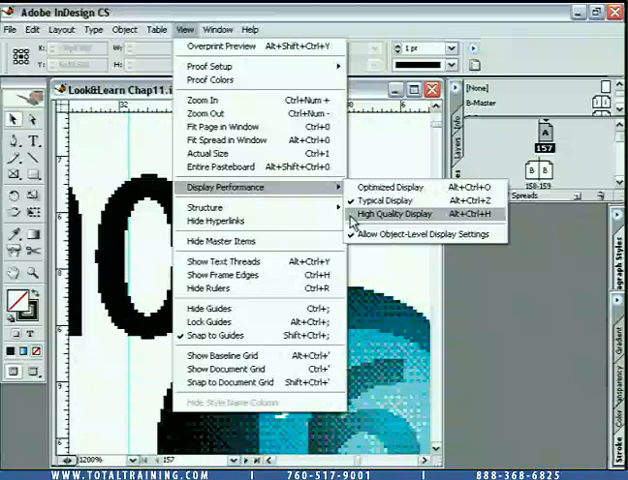
click(395, 214)
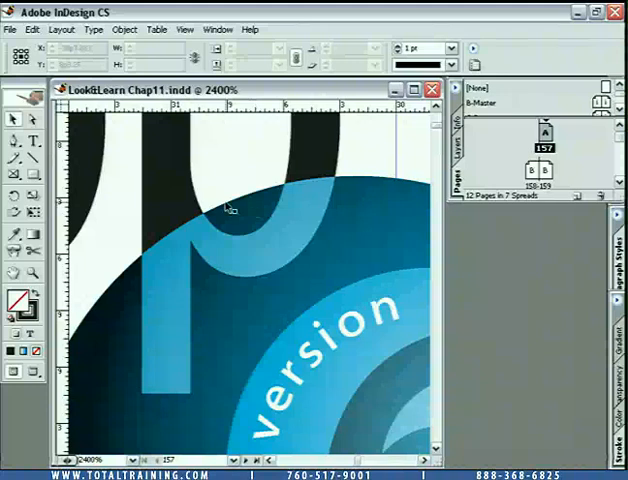
mouse_move(229, 226)
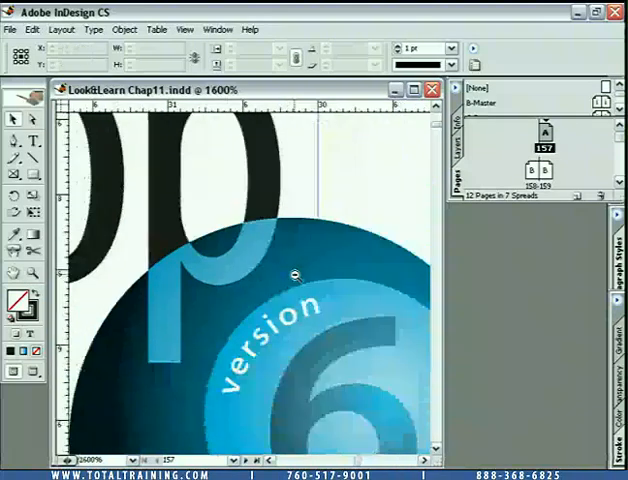
- Zoom out twice from the version 6 ball to see the chapter 11 page
click(297, 276)
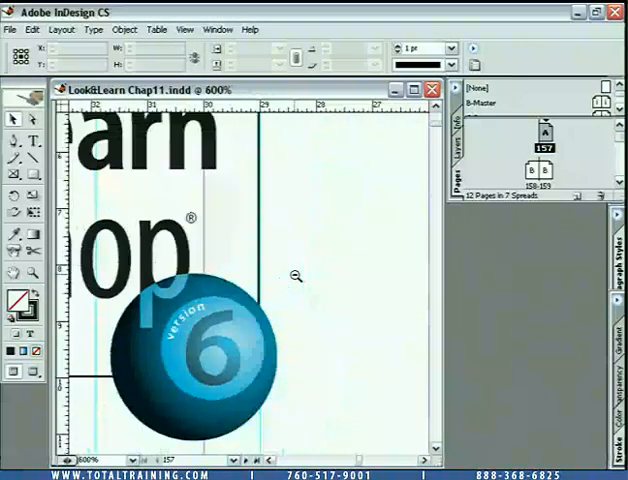
click(297, 277)
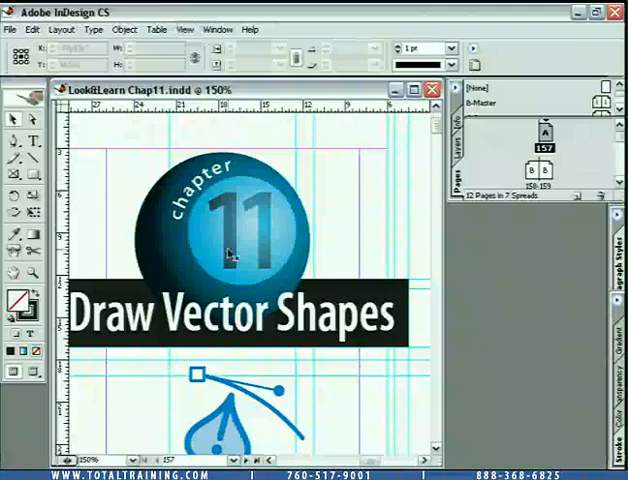
- Scroll down to the pen tool illustration below the Draw Vector Shapes heading
scroll(down, 3)
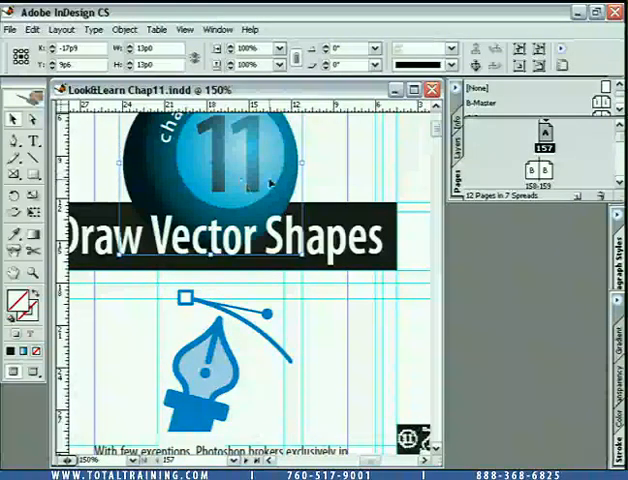
mouse_move(213, 166)
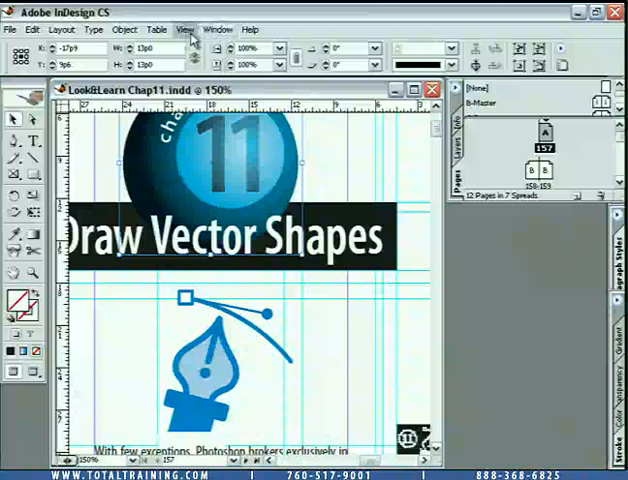
- Set Display Performance back to Typical Display, then reopen the View menu
click(185, 27)
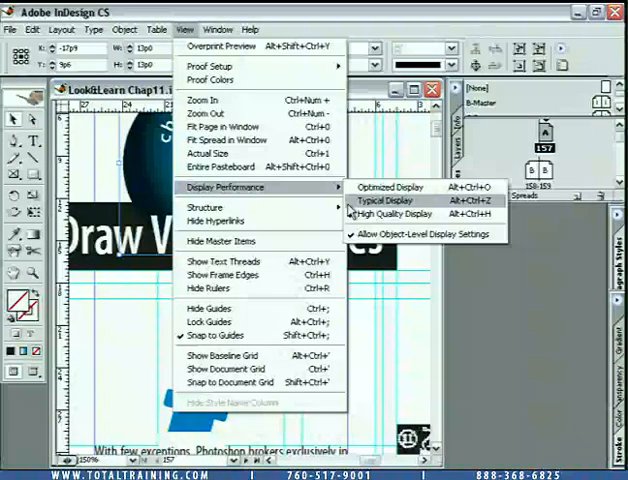
click(394, 199)
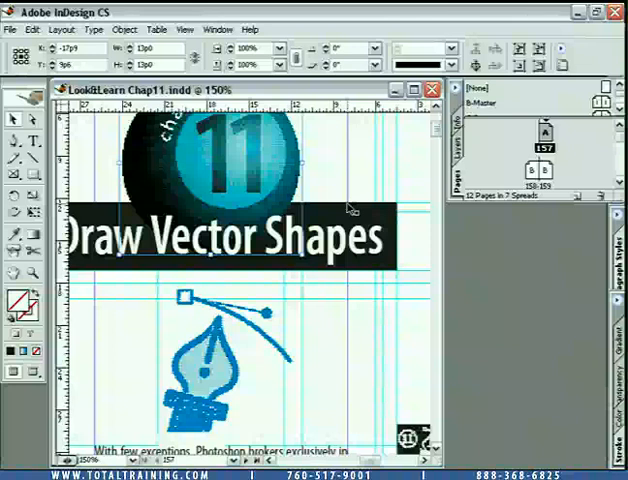
mouse_move(215, 355)
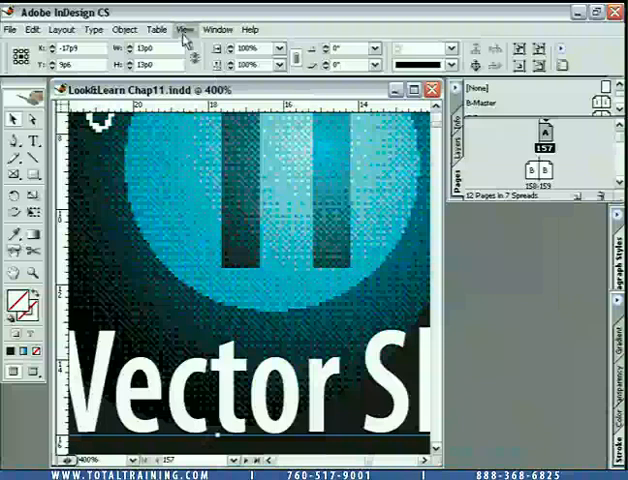
click(182, 29)
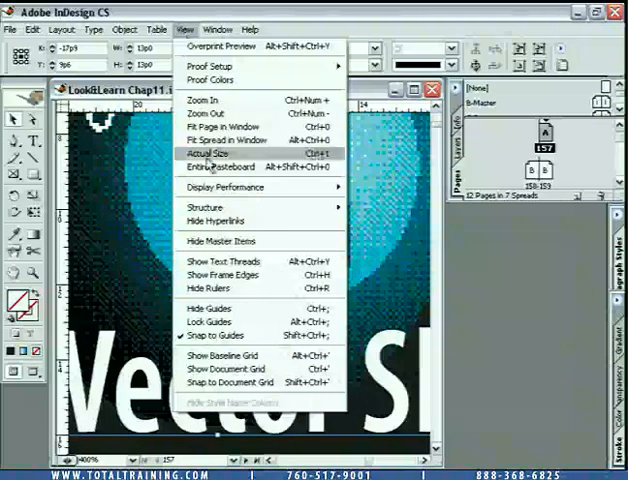